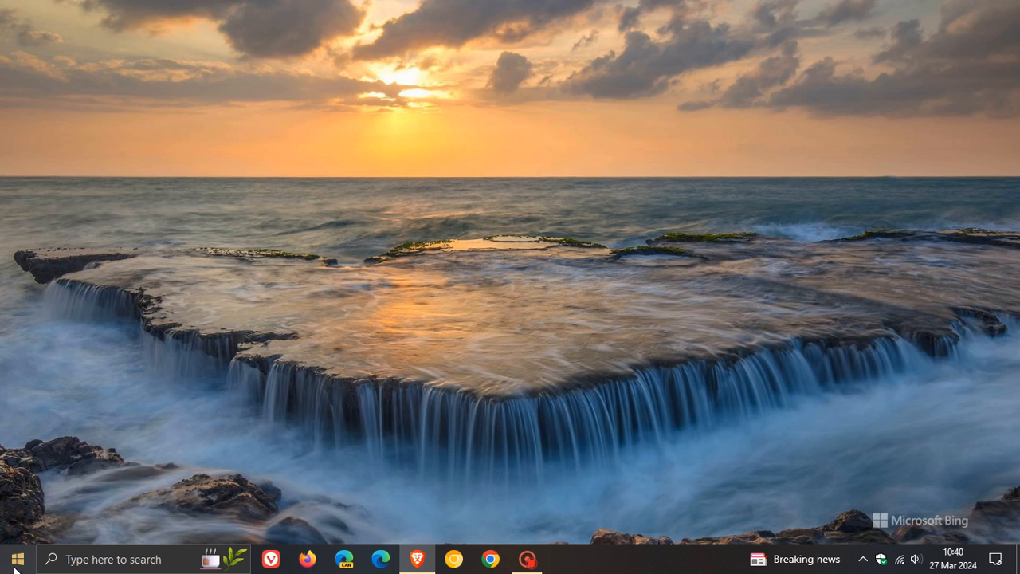
- Launch Settings and go to Update & Security's Windows Update page
click(563, 559)
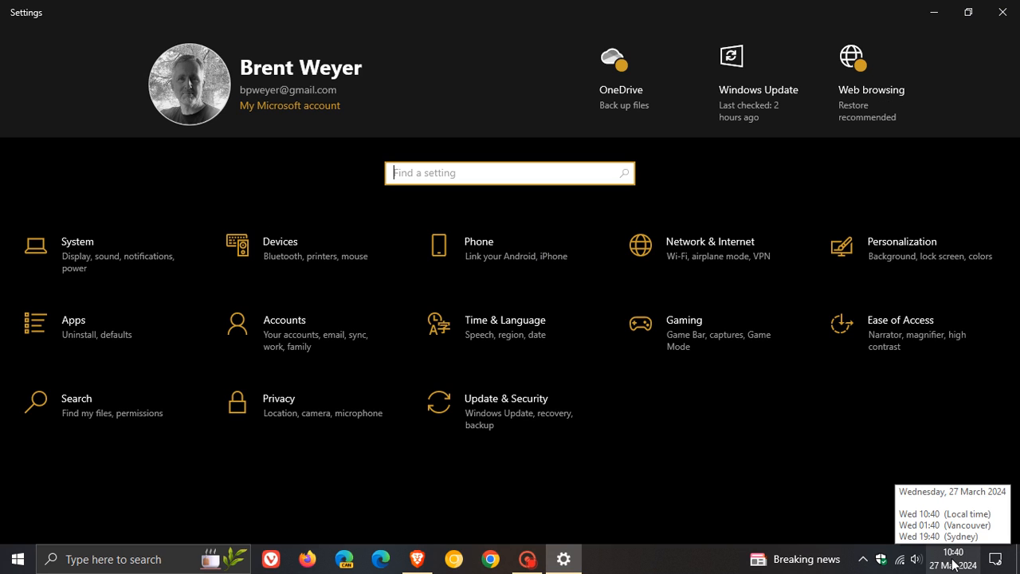
click(506, 399)
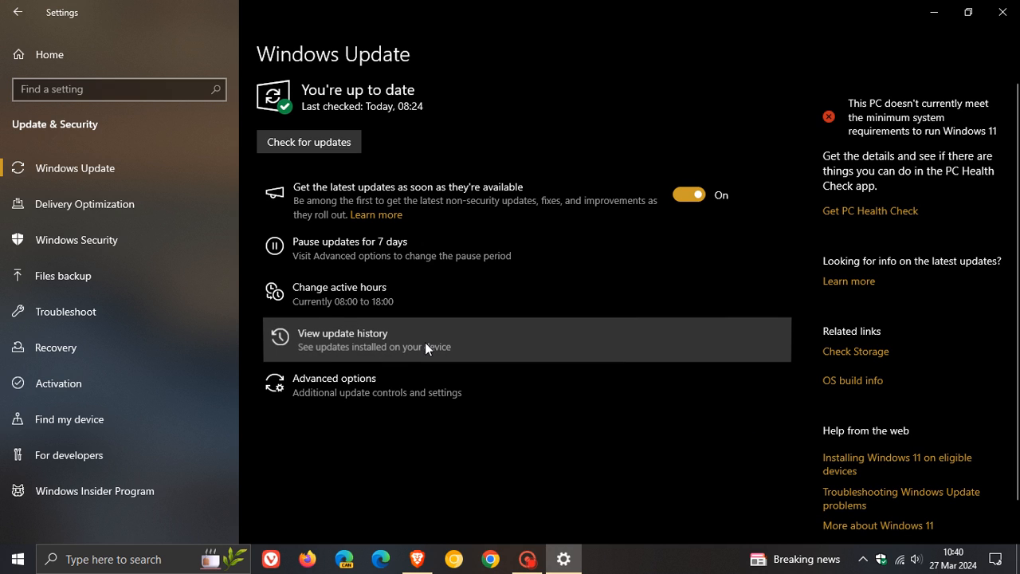
mouse_move(734, 458)
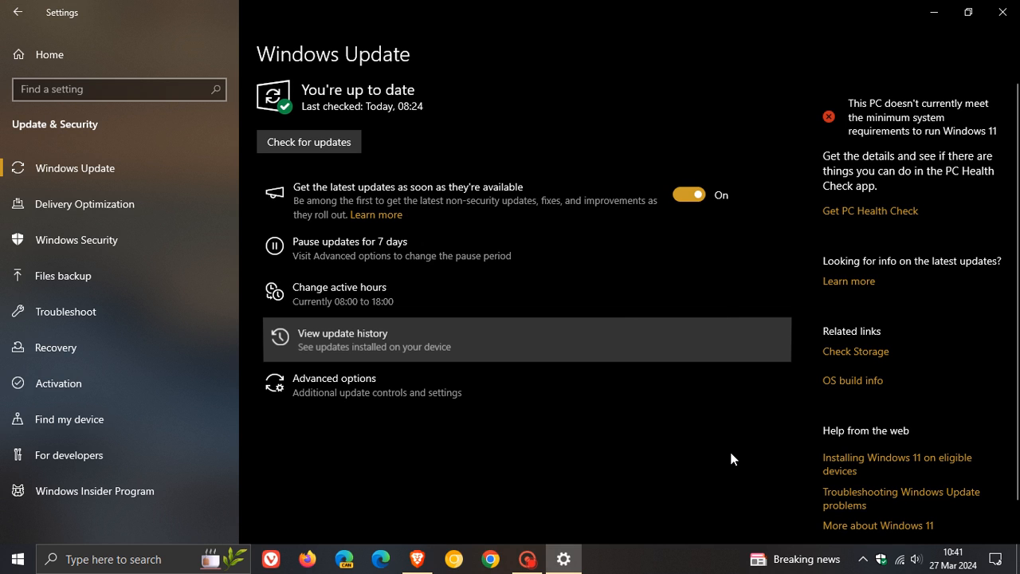
- View the update history and scroll down to the Quality Updates list
click(342, 333)
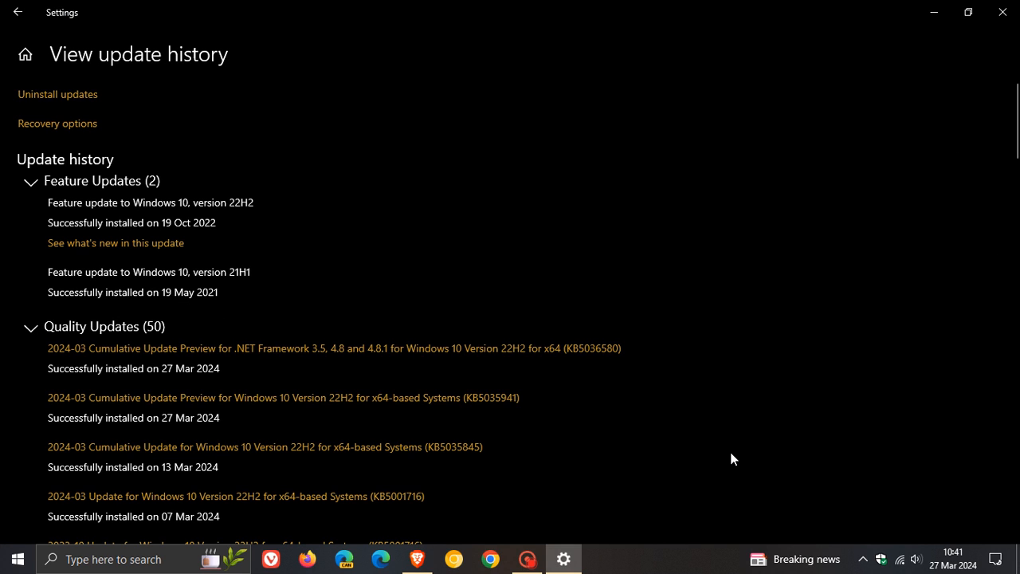
scroll(down, 3)
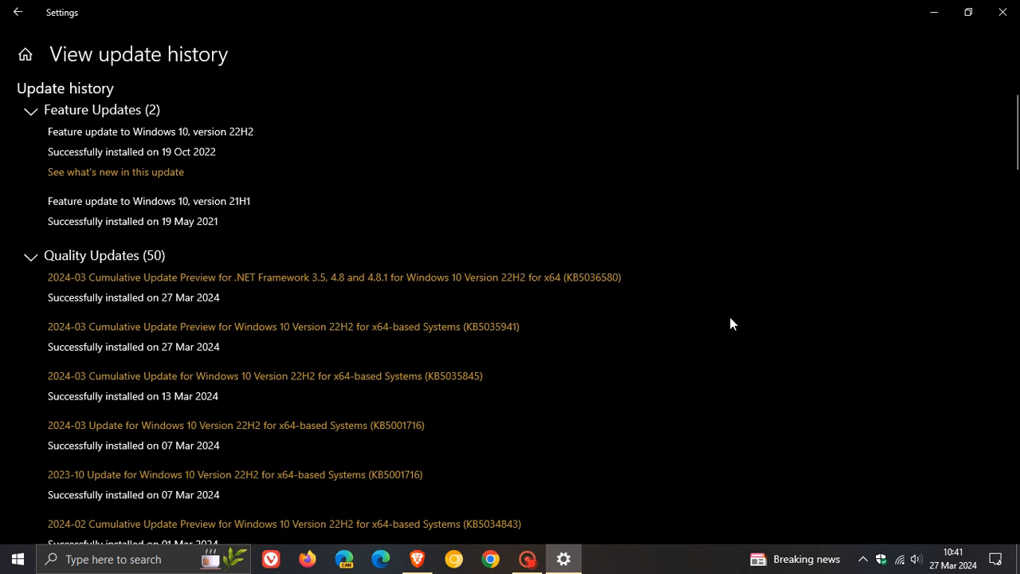
scroll(down, 3)
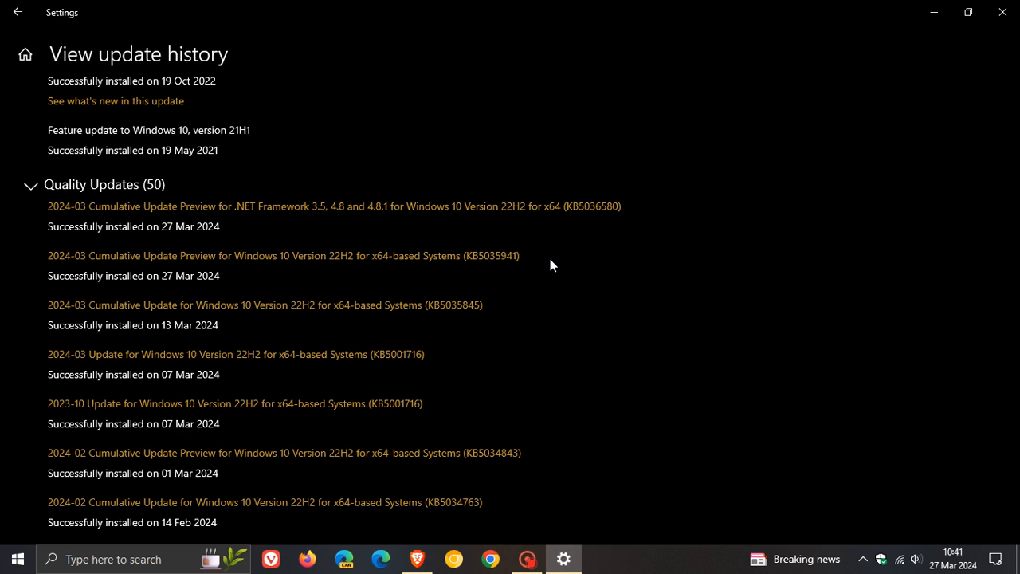
mouse_move(405, 211)
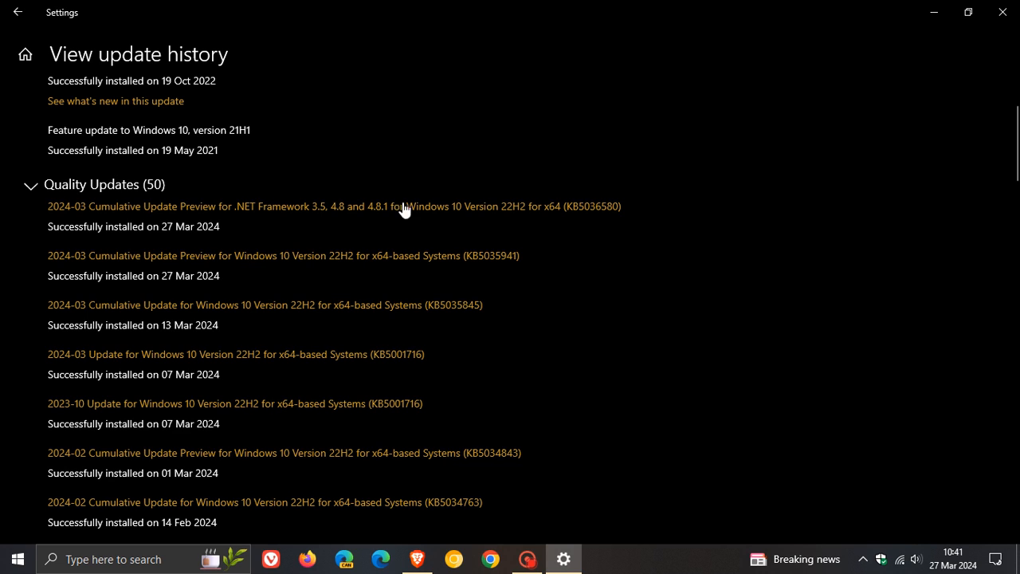
- Go back from update history to the main Windows Update page
click(19, 12)
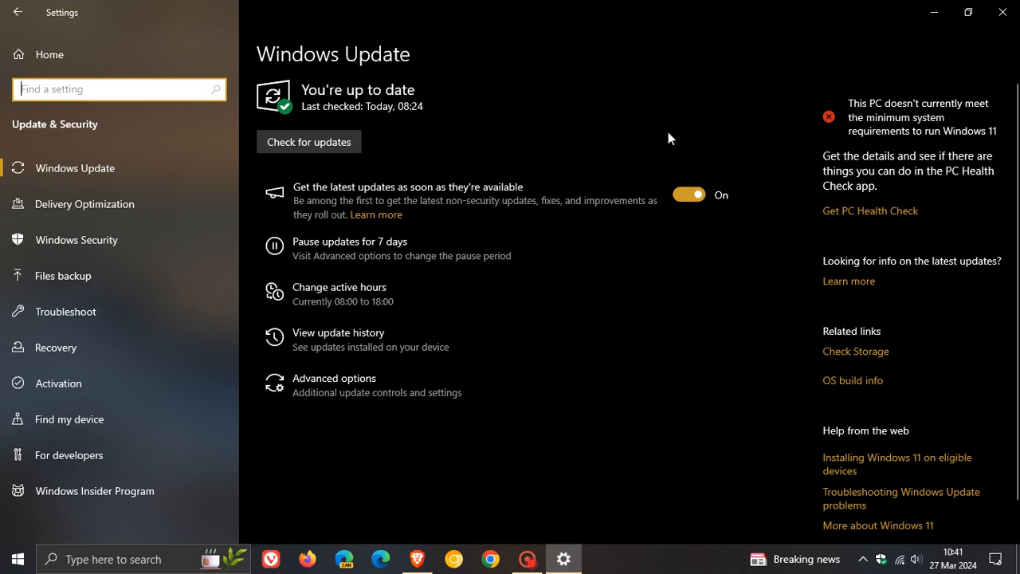
mouse_move(421, 345)
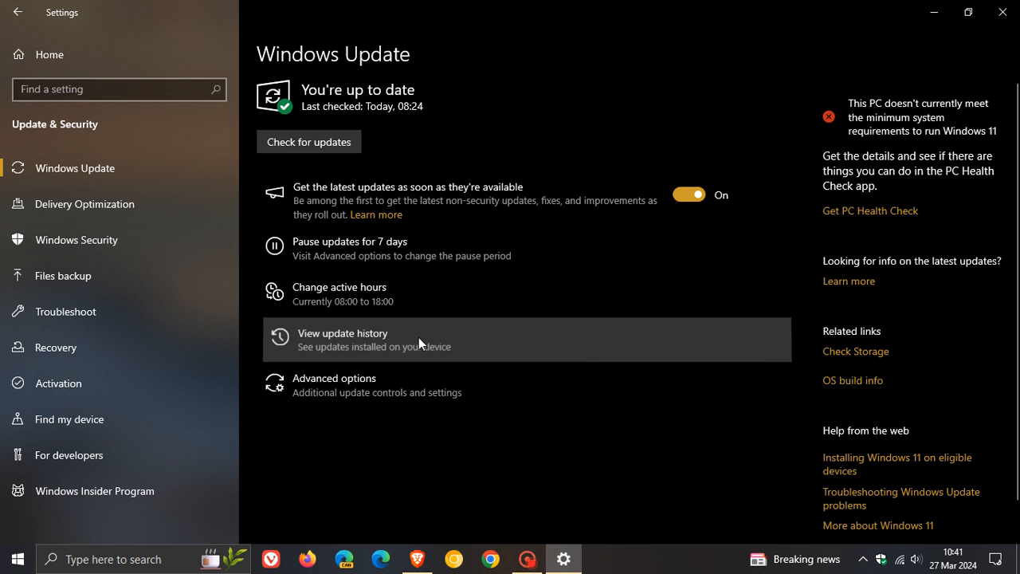
mouse_move(718, 432)
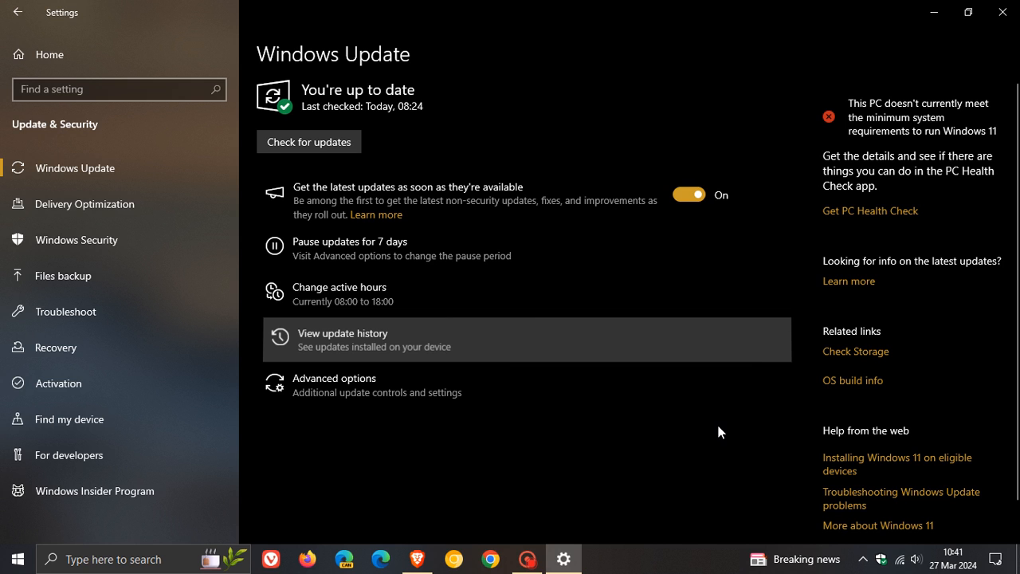
click(342, 339)
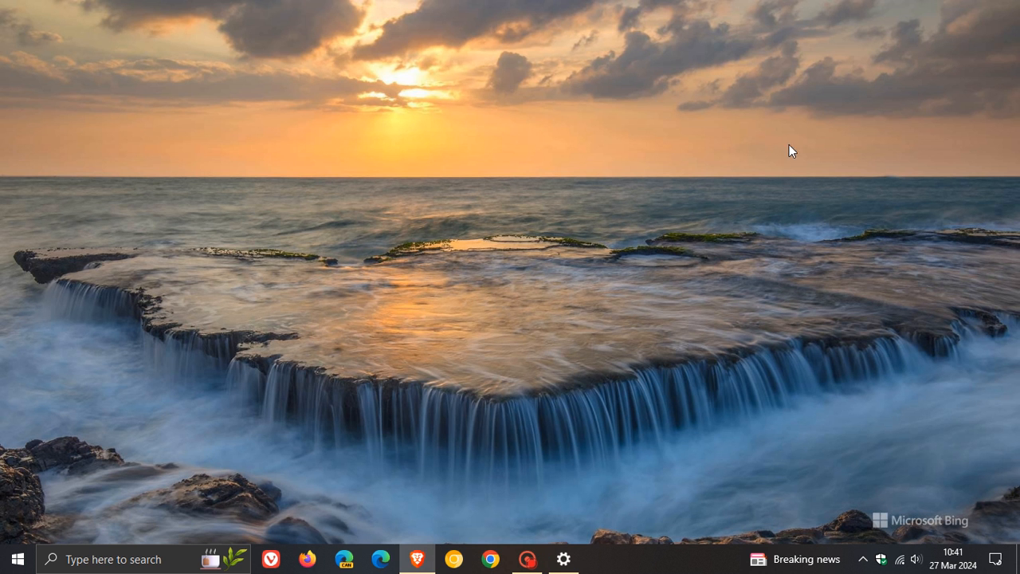
mouse_move(666, 279)
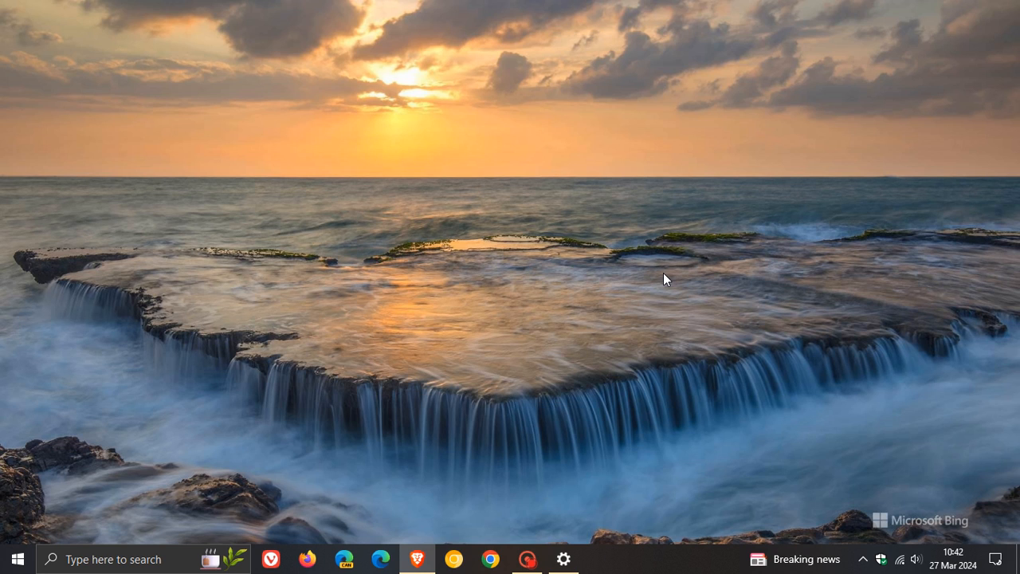
mouse_move(700, 152)
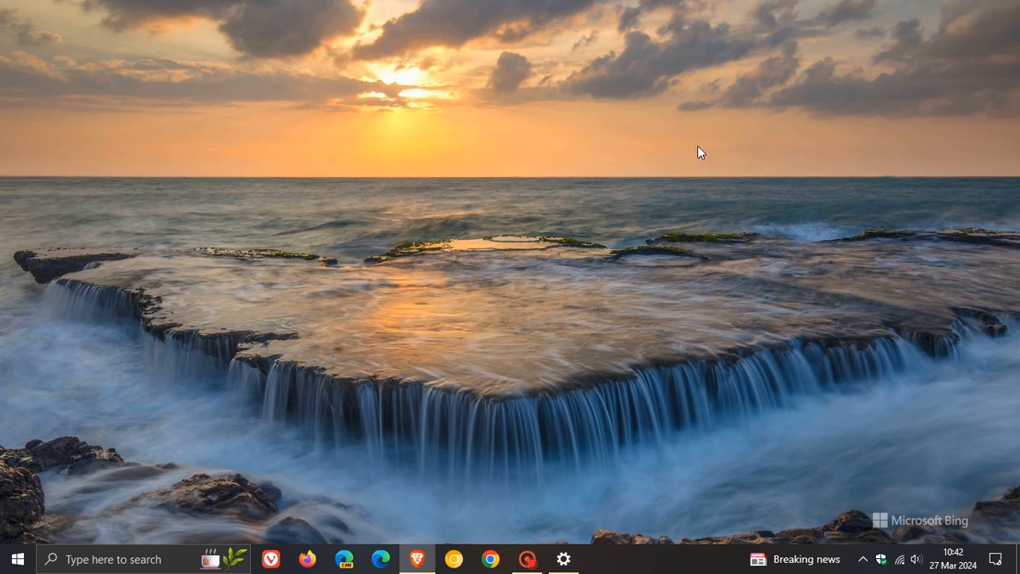
mouse_move(670, 185)
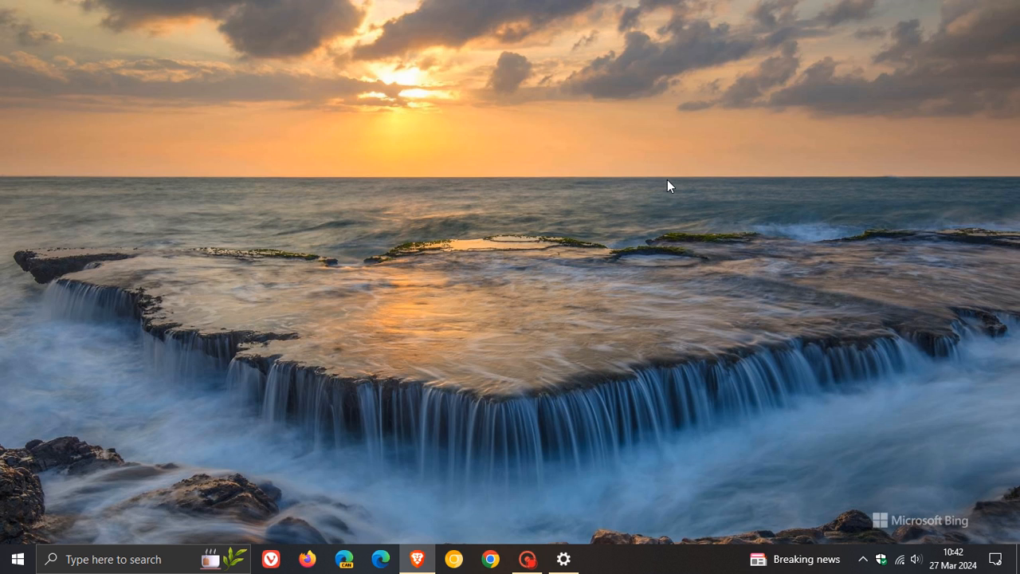
mouse_move(963, 58)
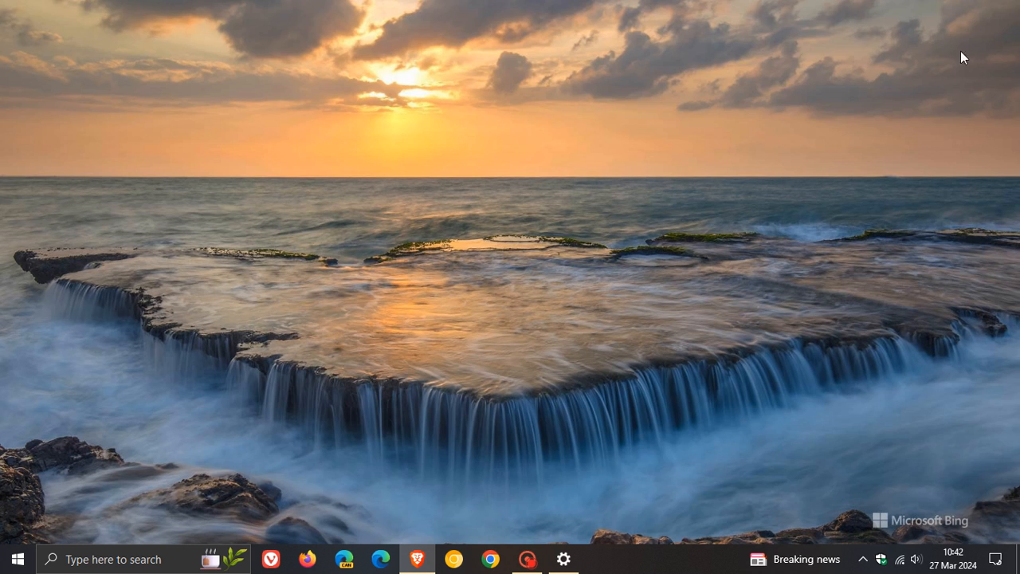
mouse_move(695, 186)
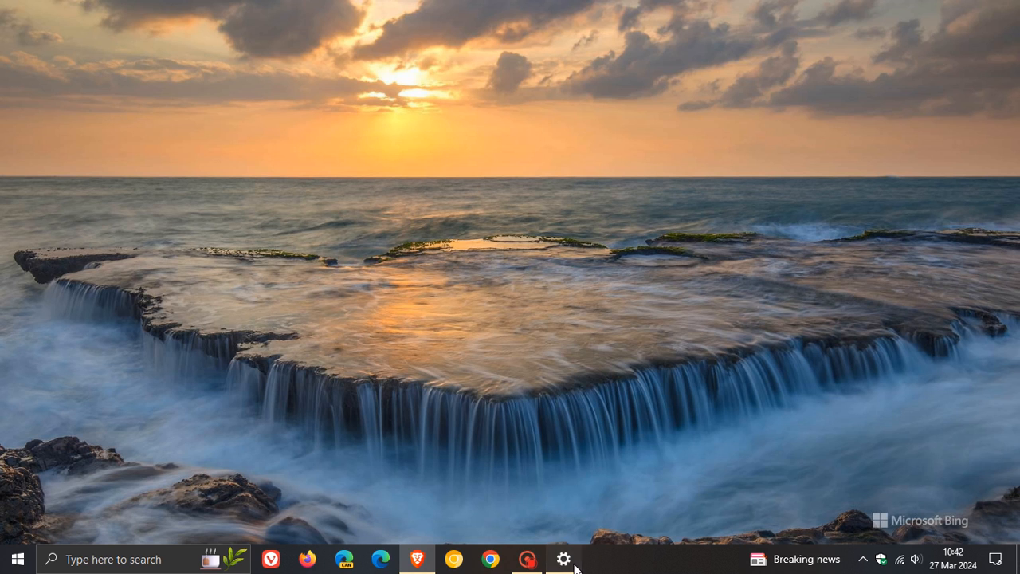
- Restore Settings on Personalization > Background and peek at the Background type list without changing it
click(564, 558)
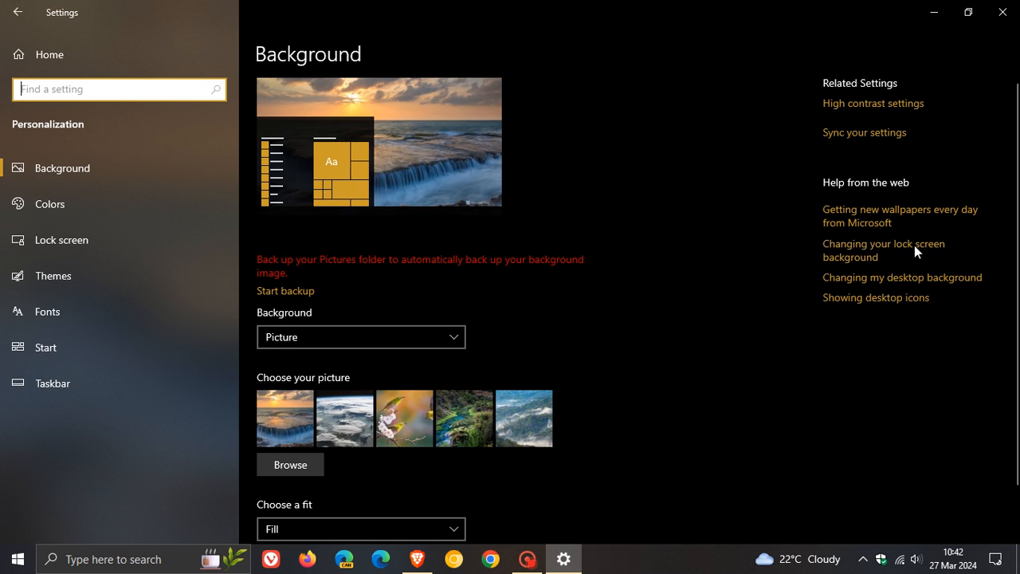
scroll(down, 3)
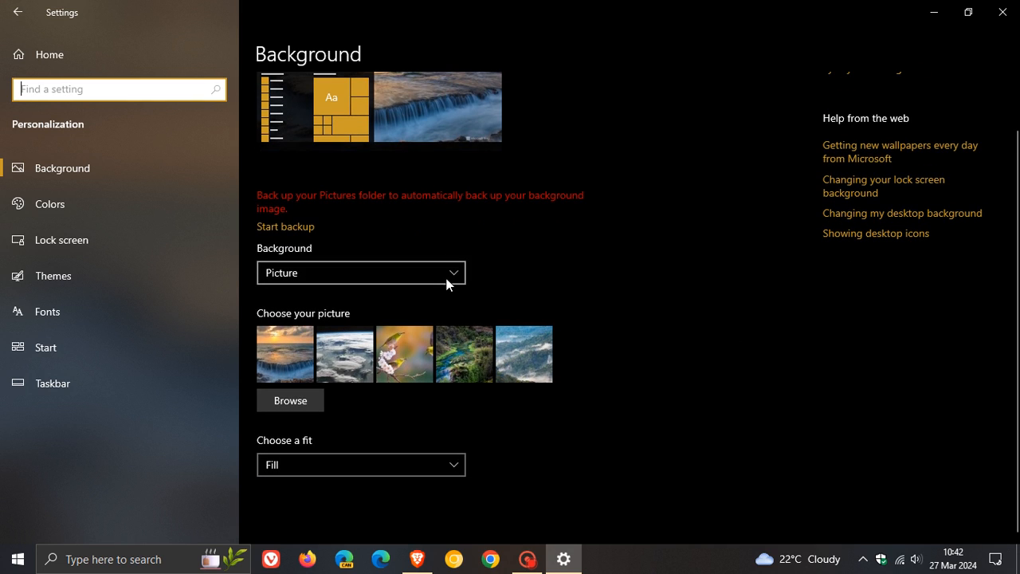
click(361, 272)
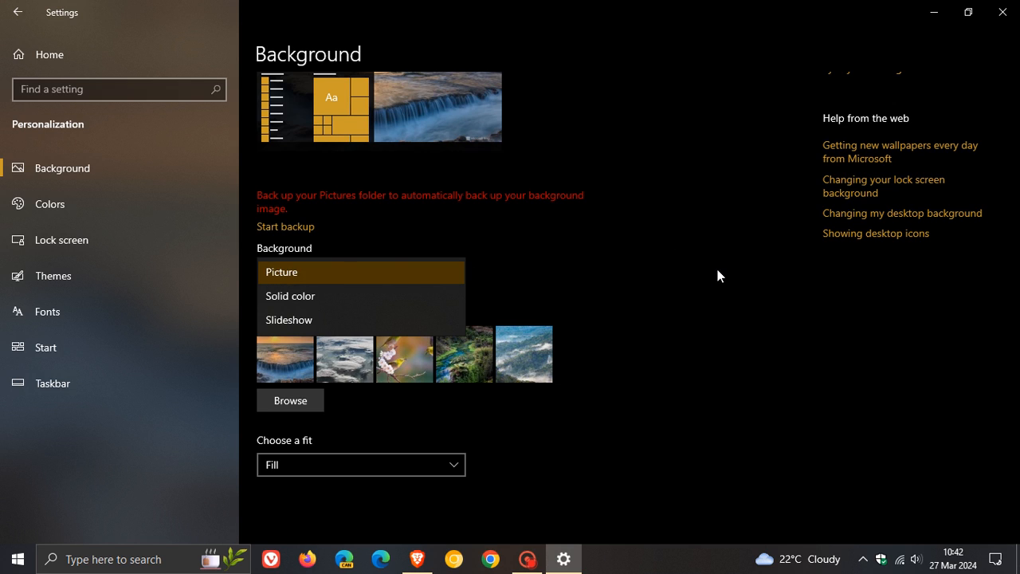
click(282, 272)
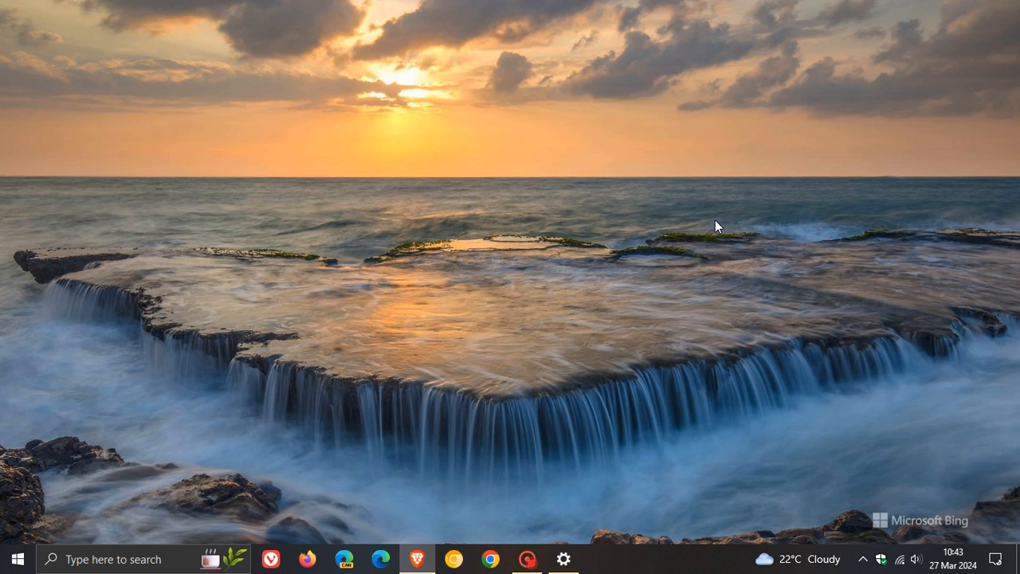
mouse_move(642, 307)
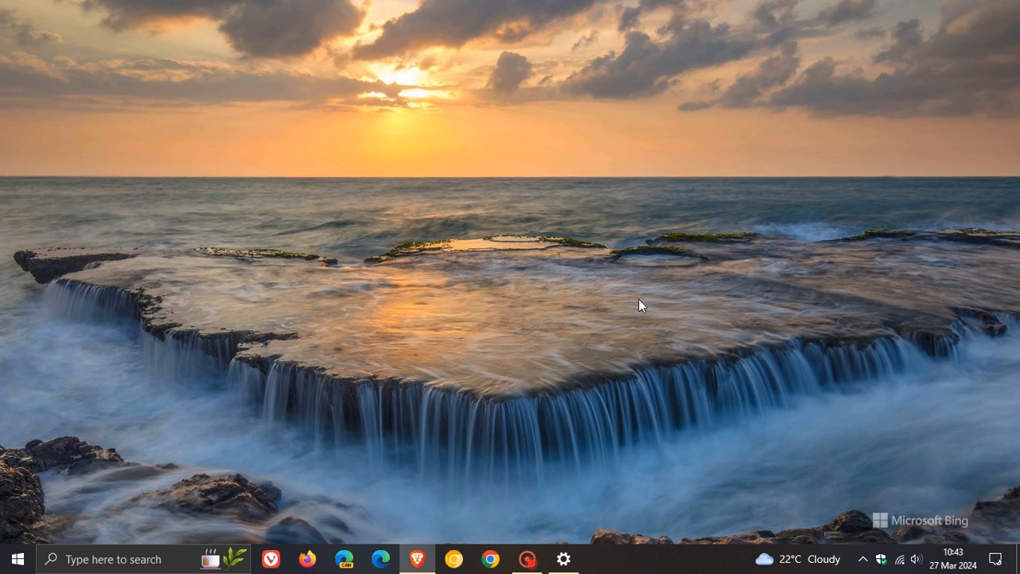
- Restore Settings and show the Lock screen page with Windows spotlight and status app choices
click(563, 558)
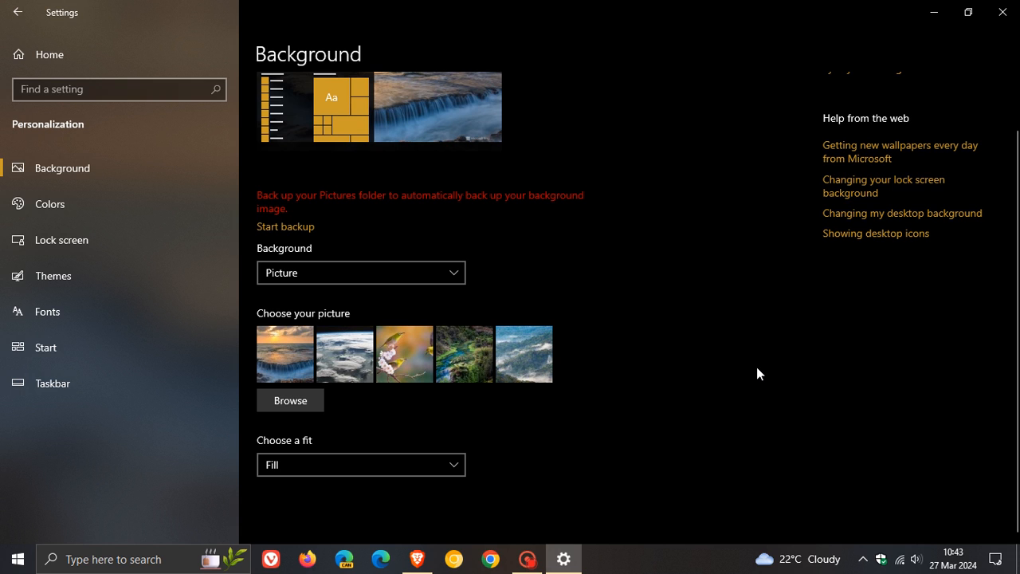
mouse_move(690, 325)
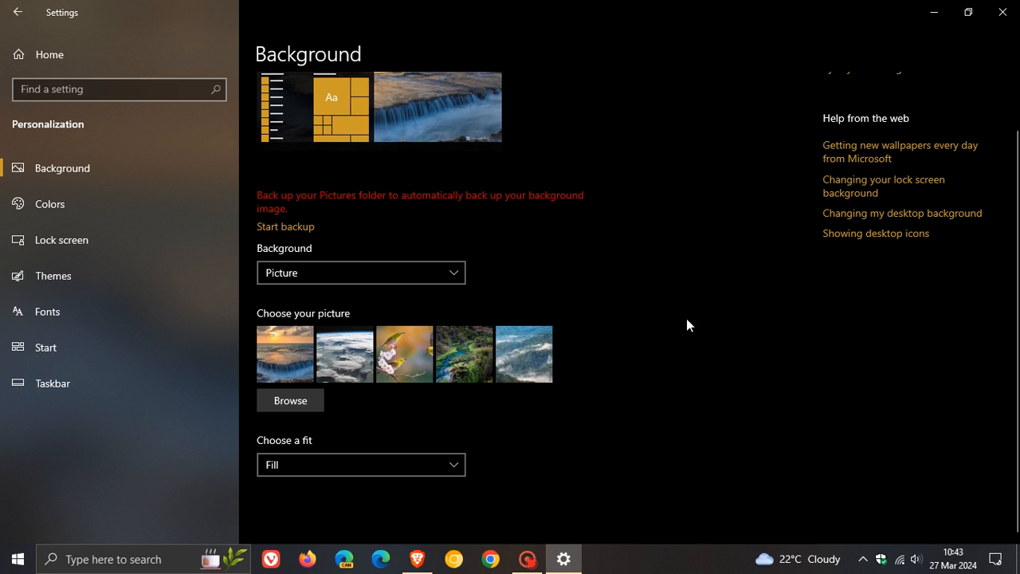
click(62, 240)
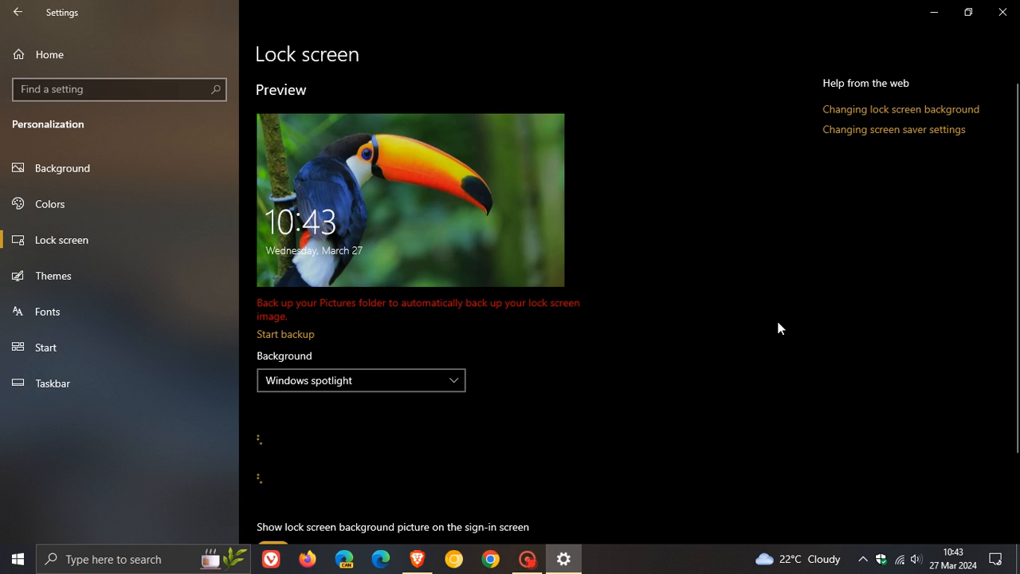
scroll(down, 3)
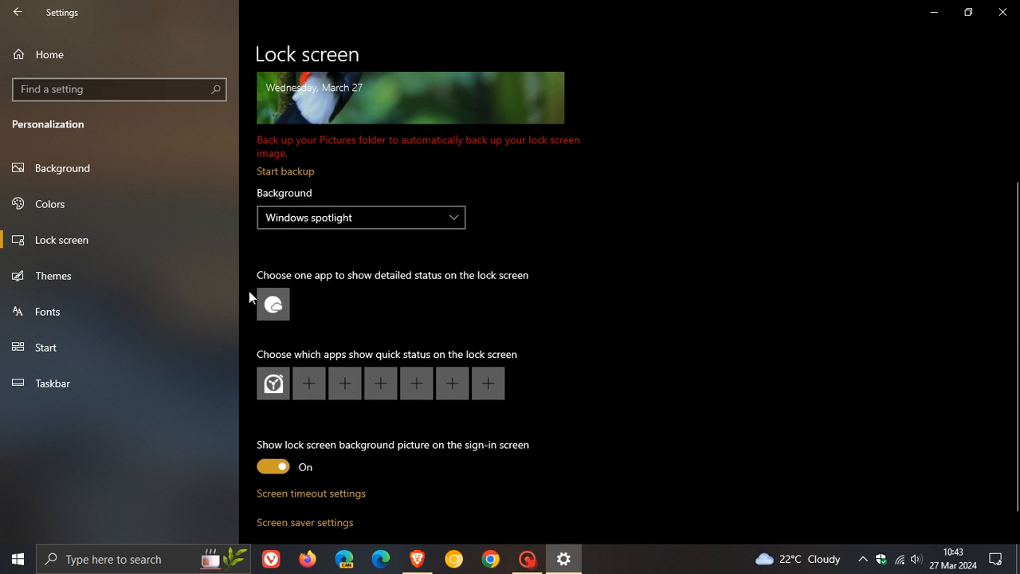
mouse_move(273, 305)
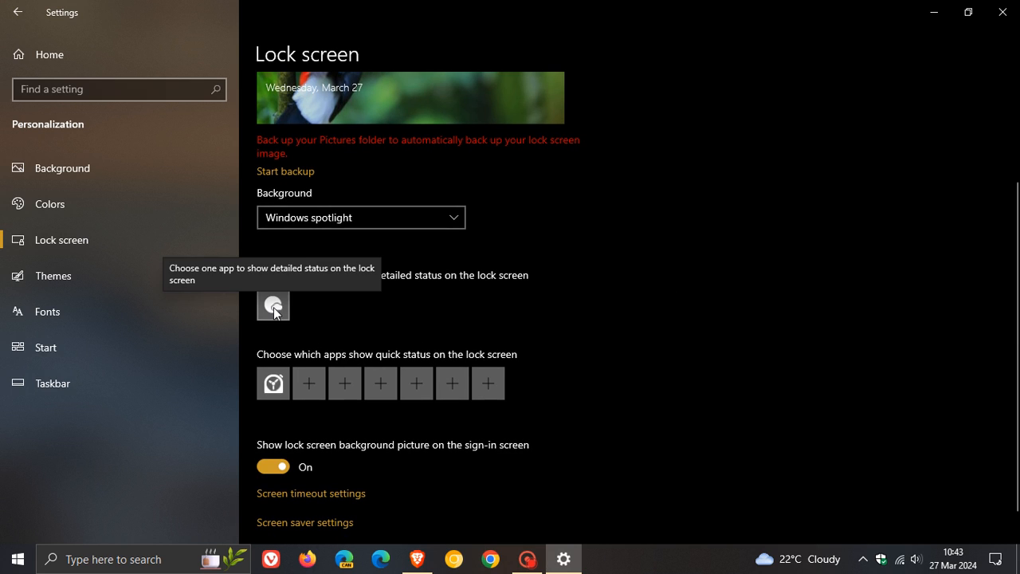
mouse_move(689, 322)
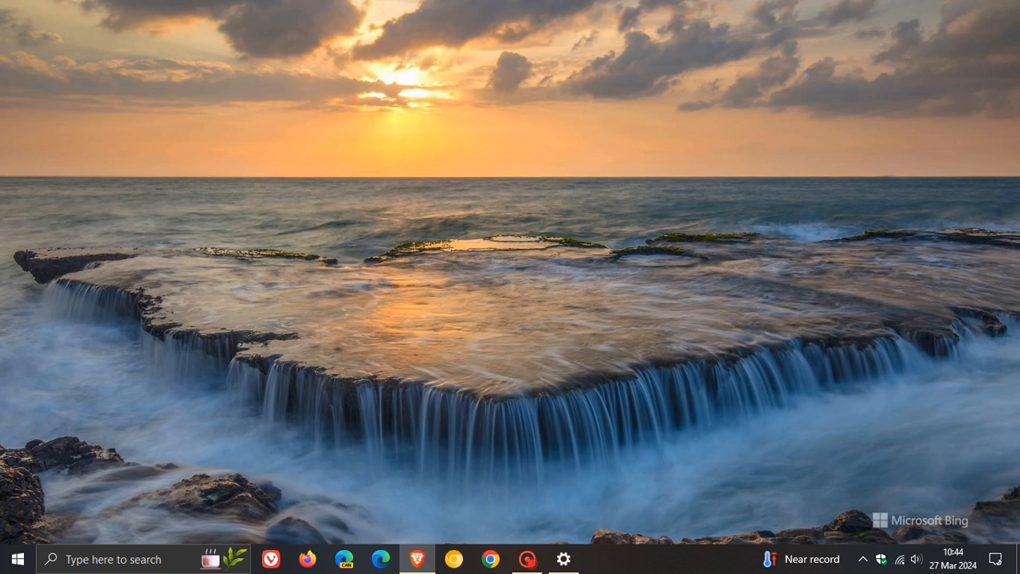
mouse_move(225, 511)
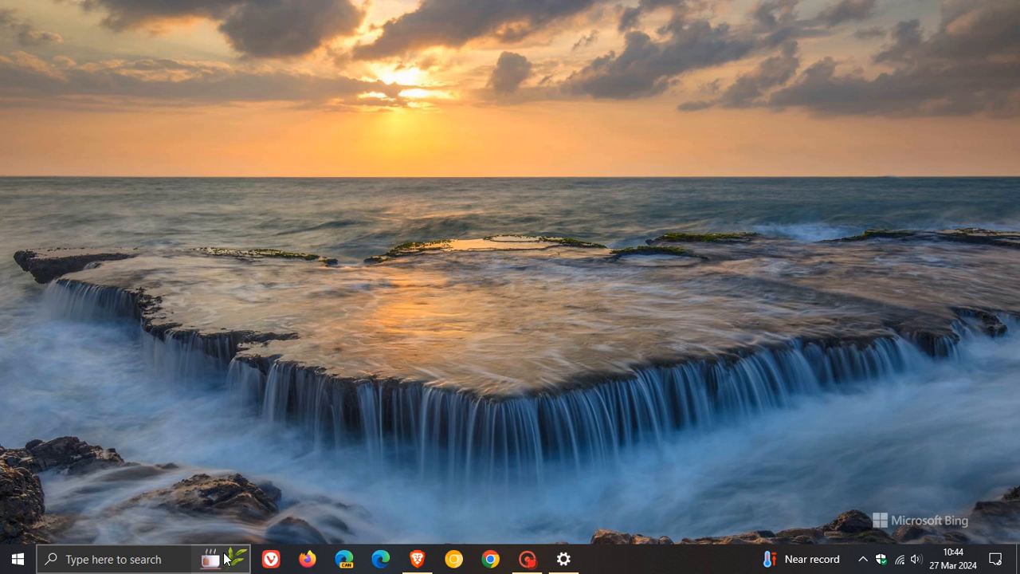
mouse_move(414, 455)
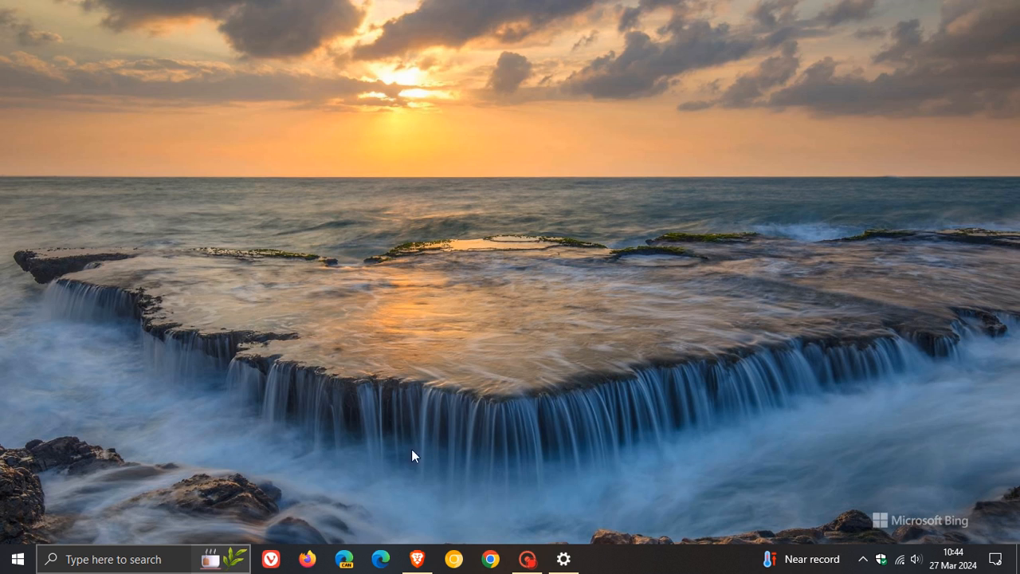
mouse_move(676, 570)
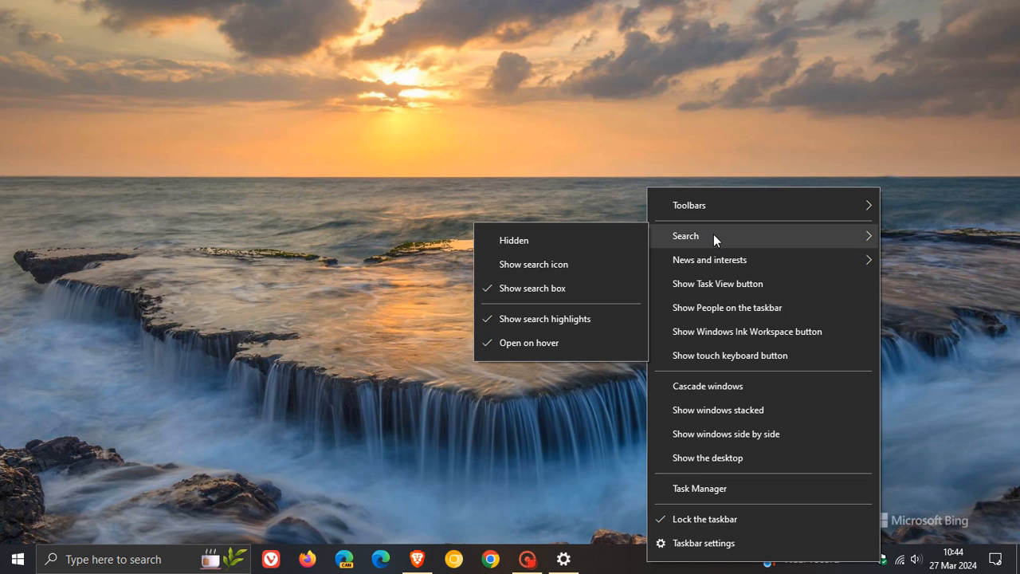
click(215, 433)
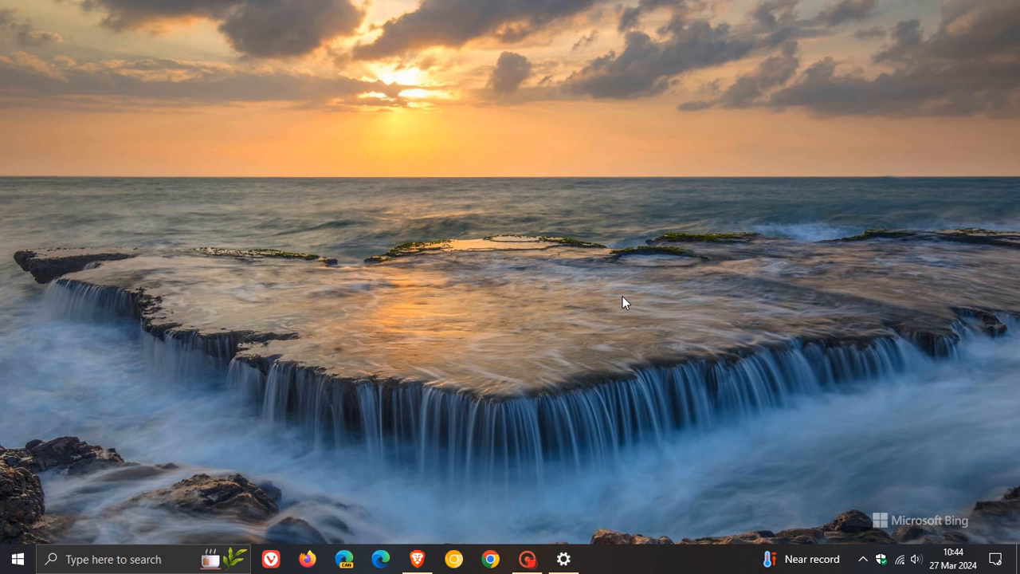
mouse_move(634, 297)
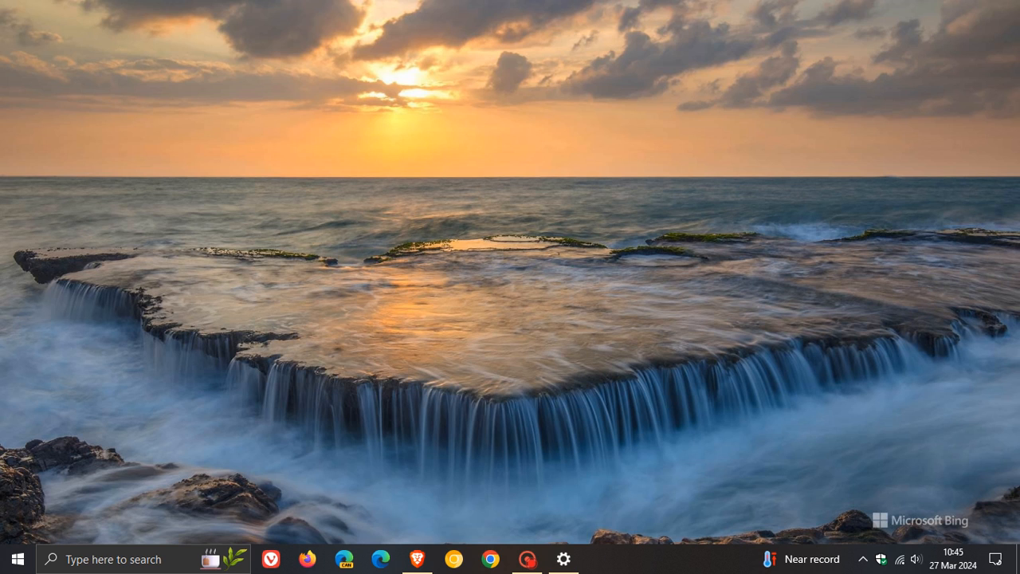
mouse_move(477, 310)
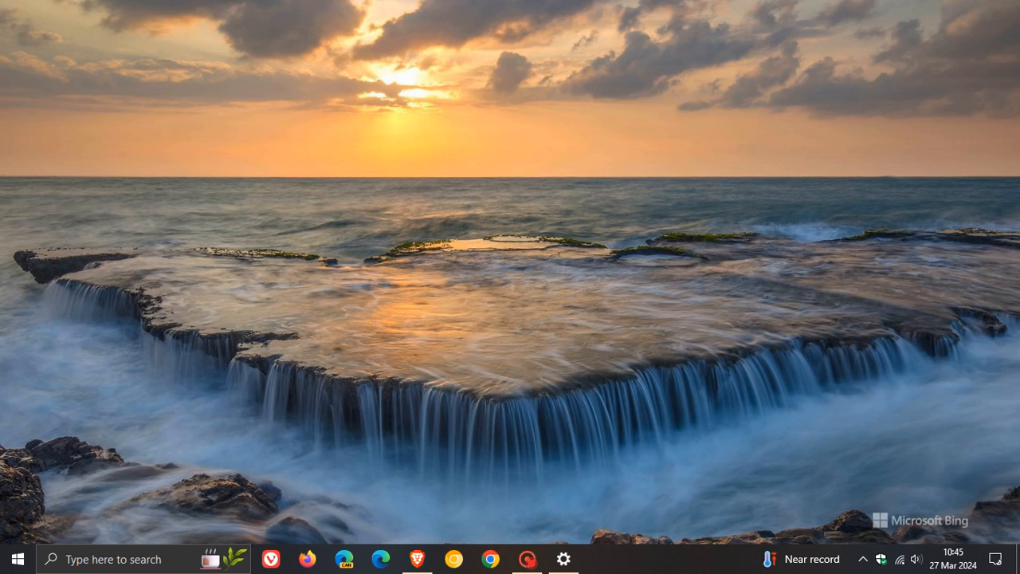
mouse_move(649, 277)
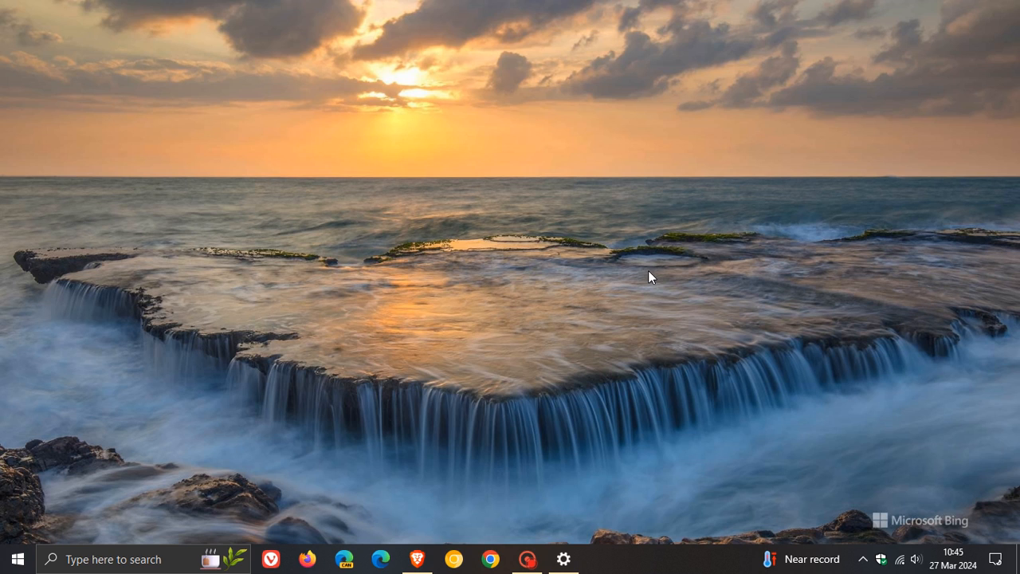
mouse_move(678, 212)
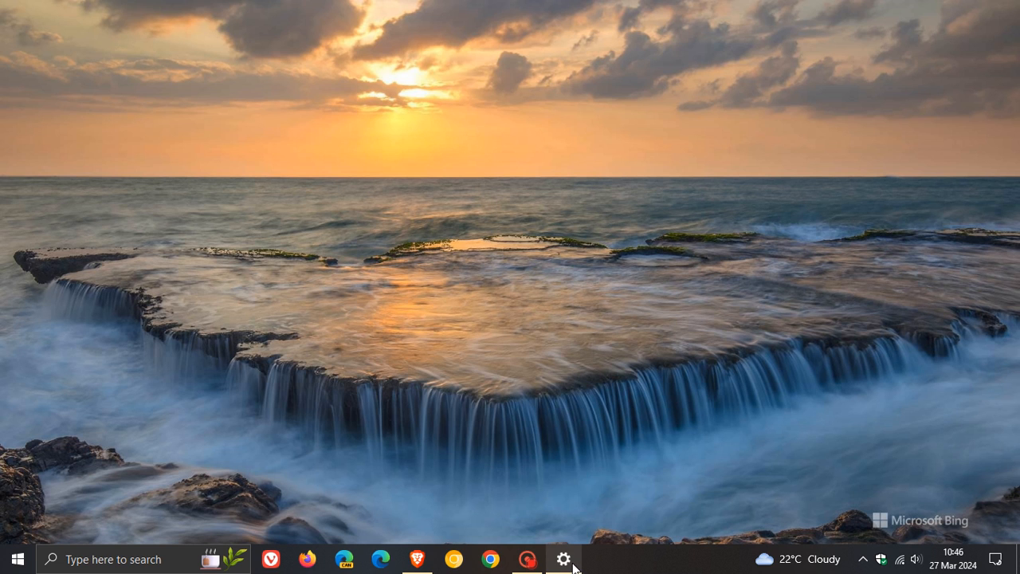
- Restore Settings and navigate back to the Windows Update page
click(564, 559)
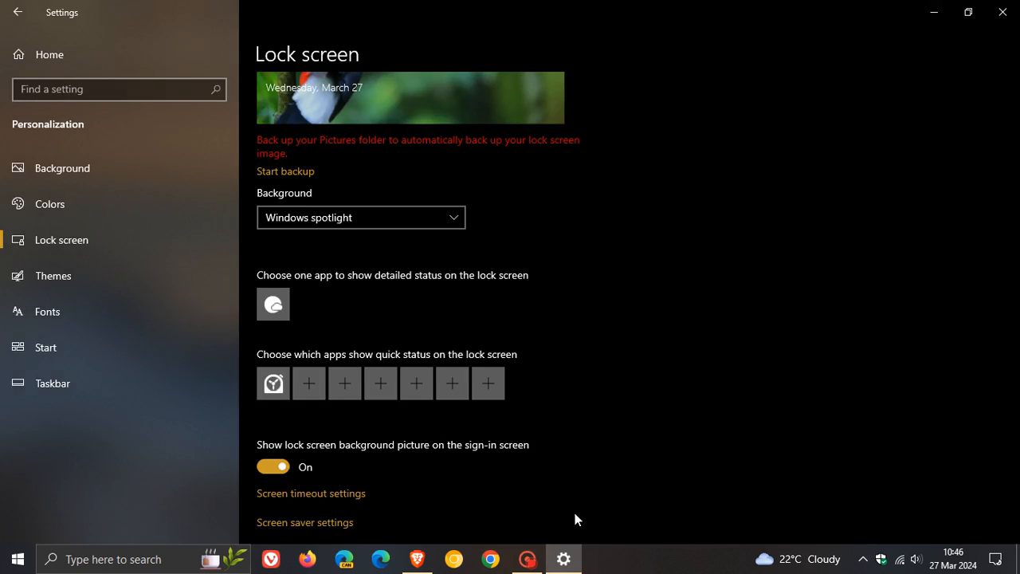
click(18, 12)
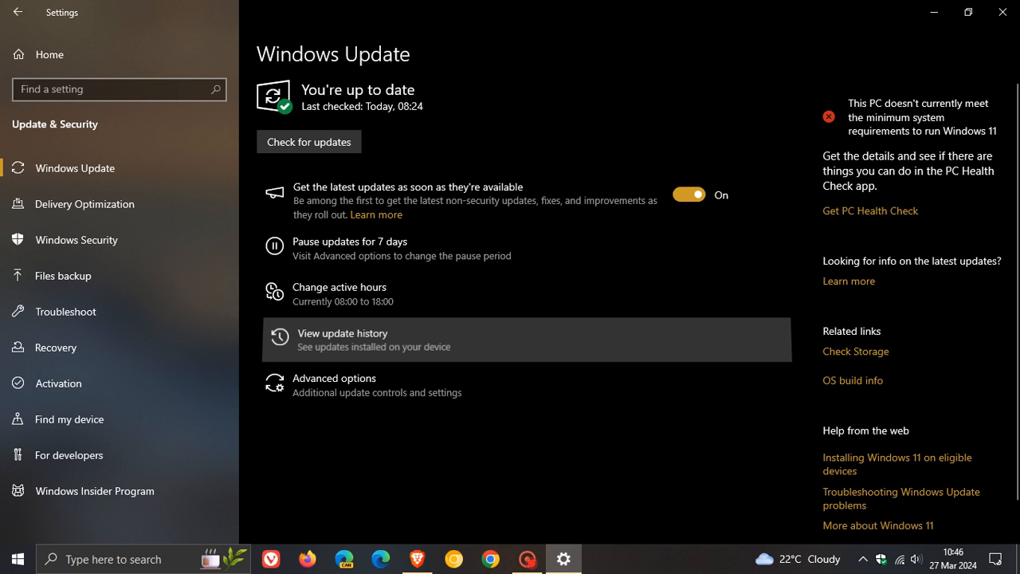
- View update history and scroll through quality updates from March back to January 2024
click(342, 333)
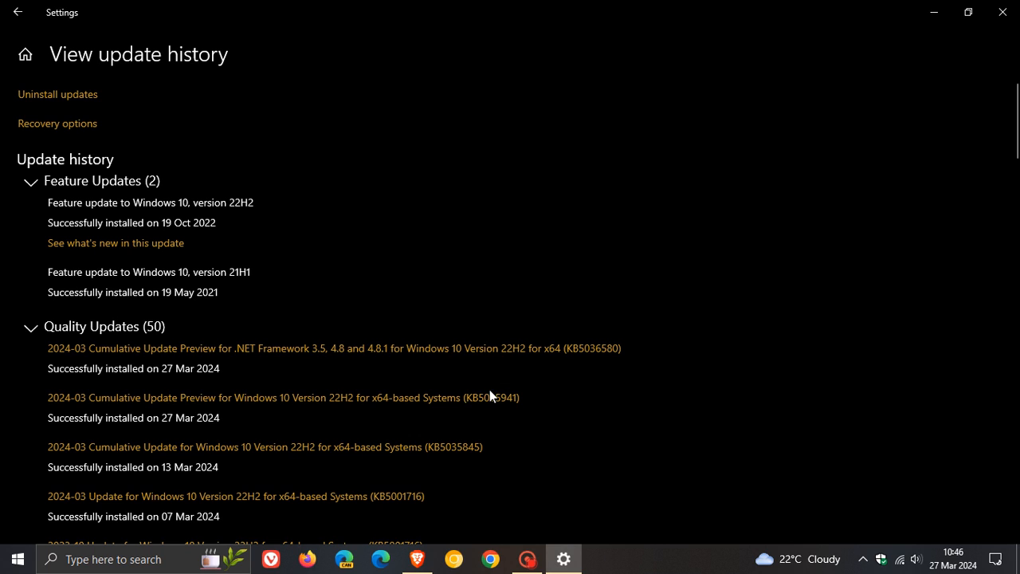
mouse_move(759, 187)
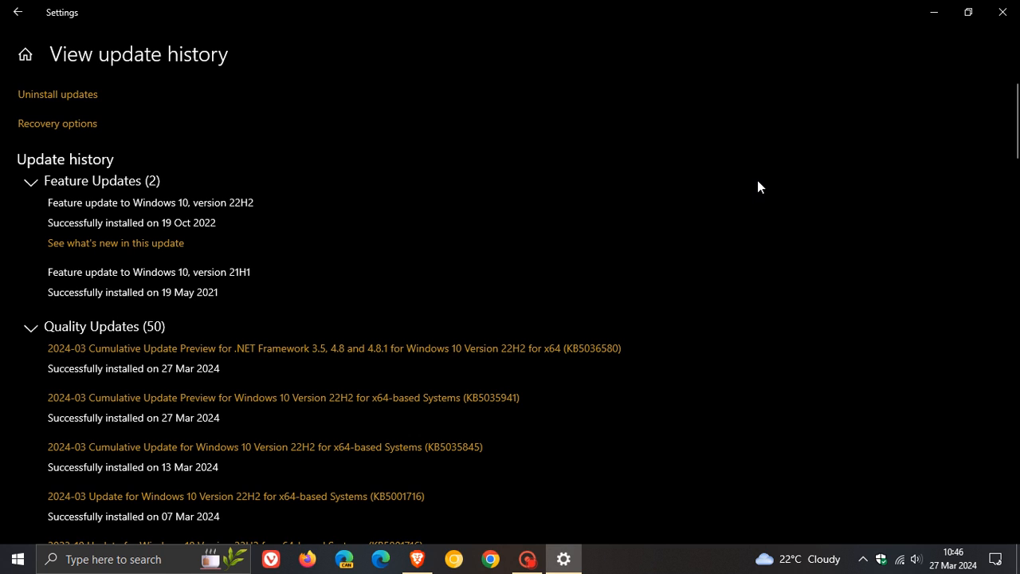
scroll(down, 3)
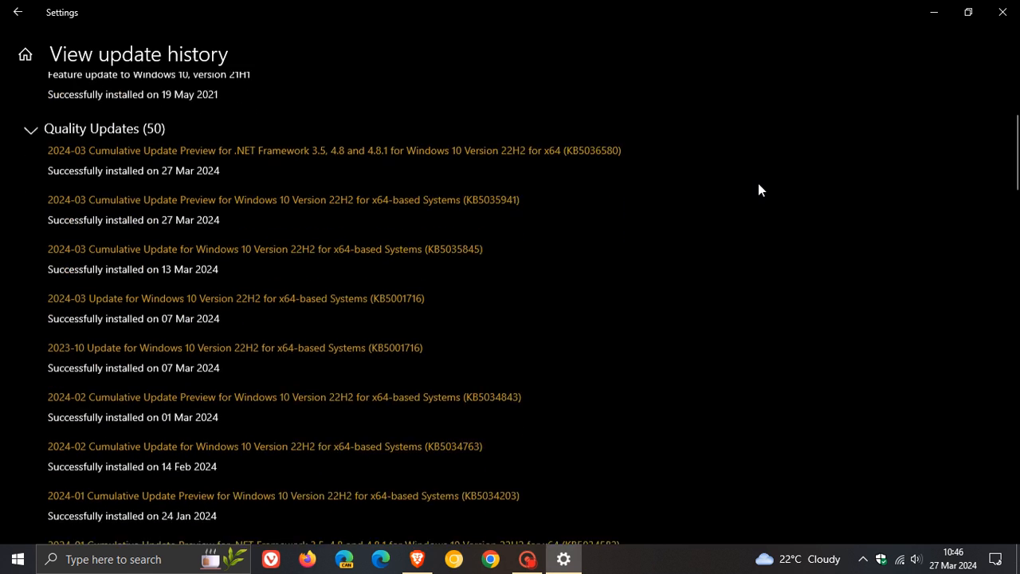
scroll(down, 3)
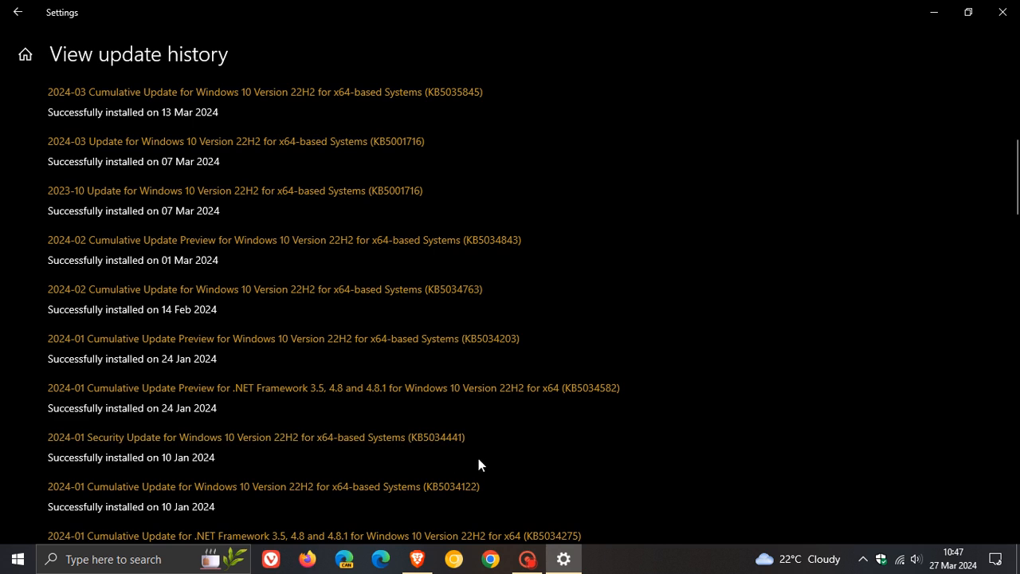
mouse_move(406, 437)
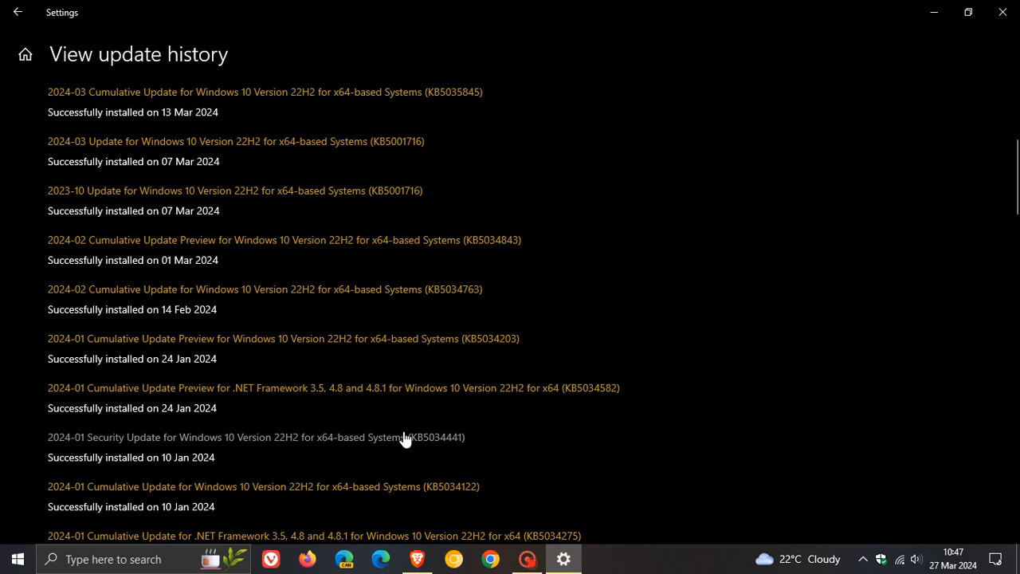
mouse_move(434, 442)
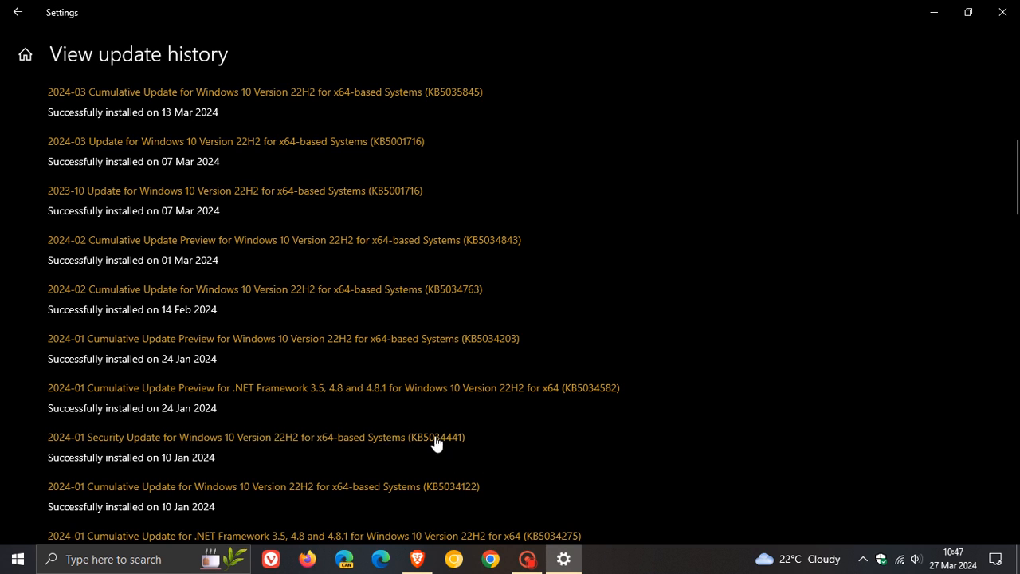
mouse_move(449, 436)
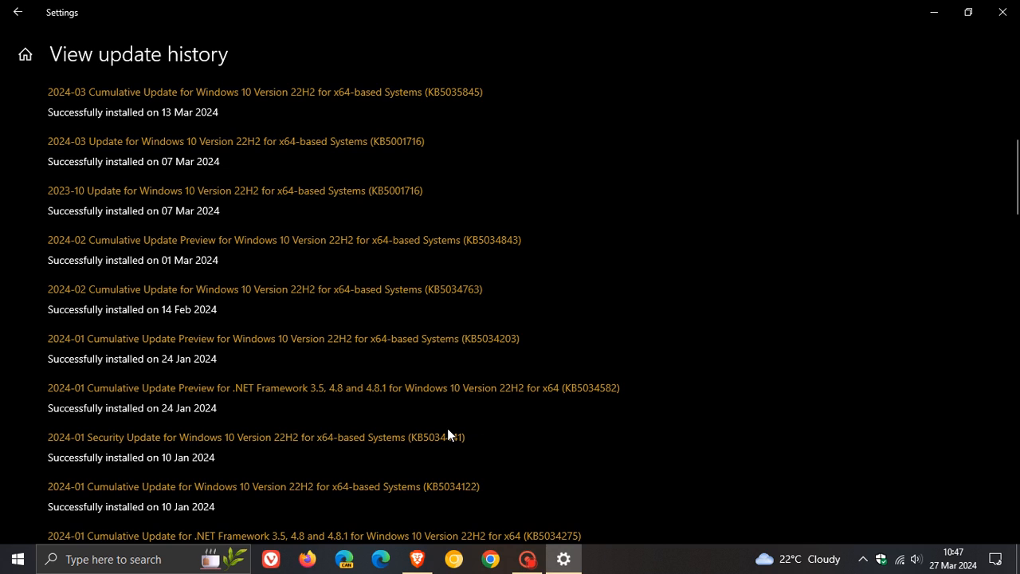
mouse_move(495, 434)
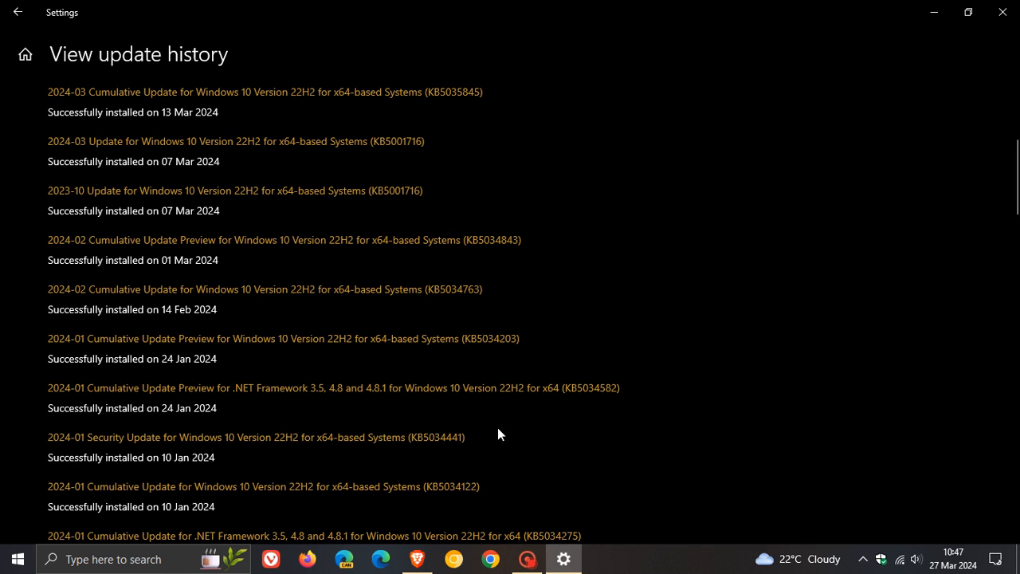
mouse_move(524, 437)
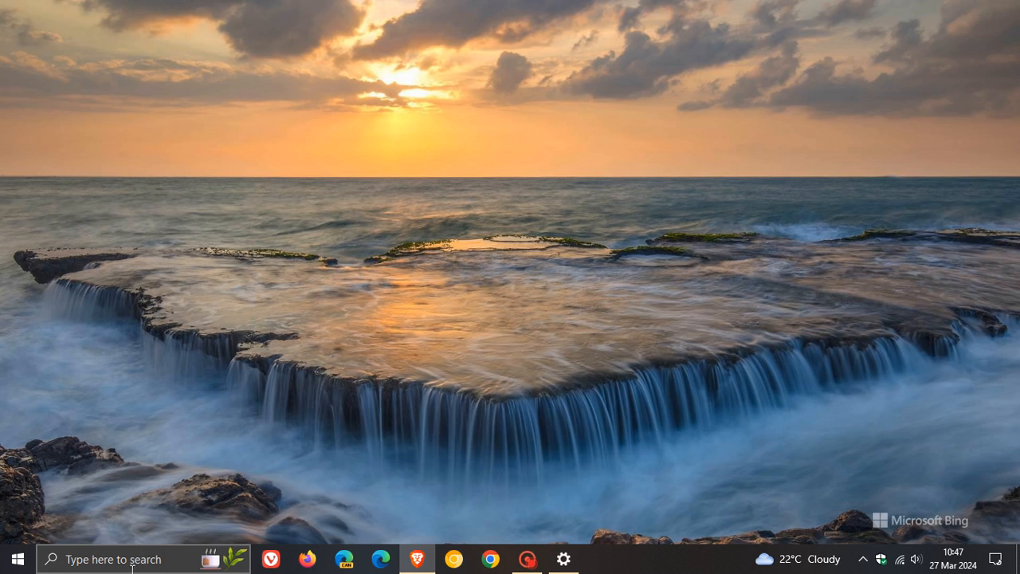
- Run winver from the taskbar search box to launch About Windows
click(119, 559)
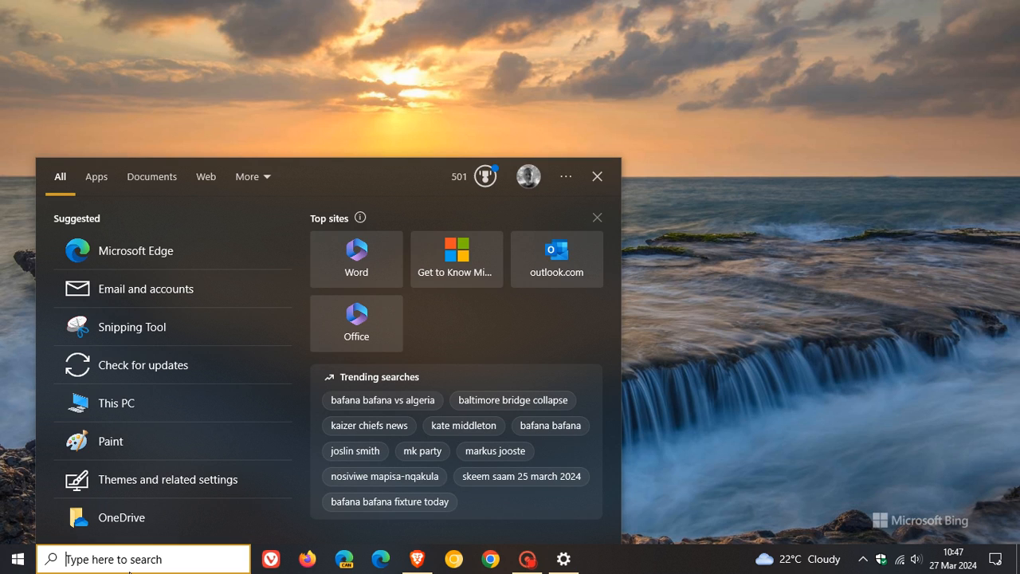
text(winv)
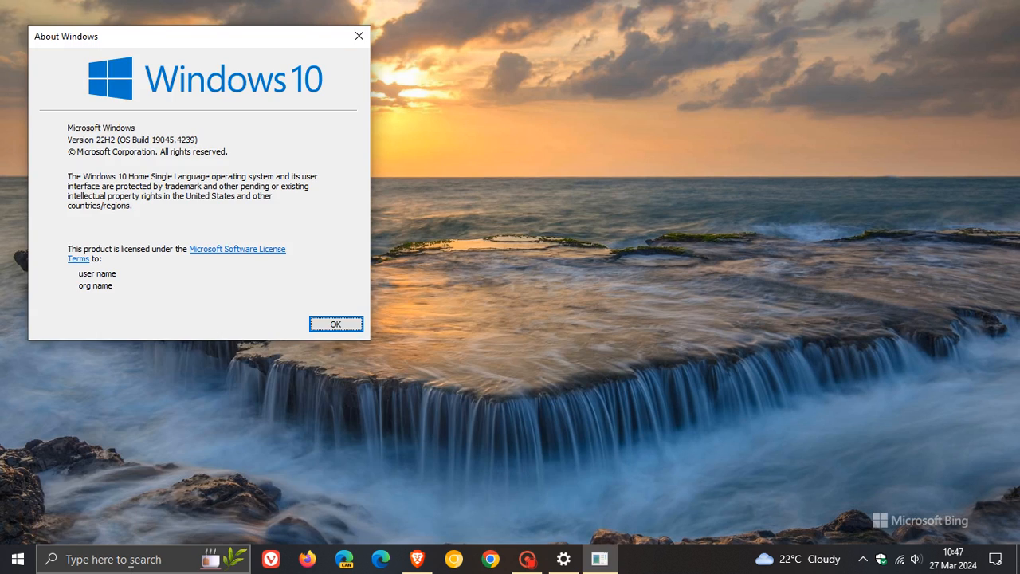
- Centre About Windows, read Version 22H2 build 19045.4239, then dismiss it with OK
drag(199, 36, 468, 100)
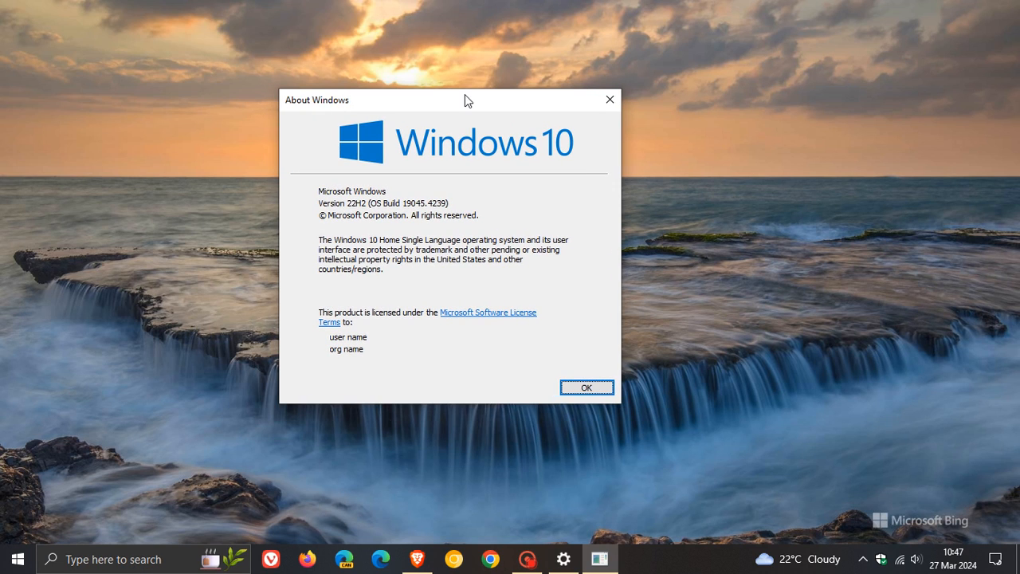
mouse_move(423, 254)
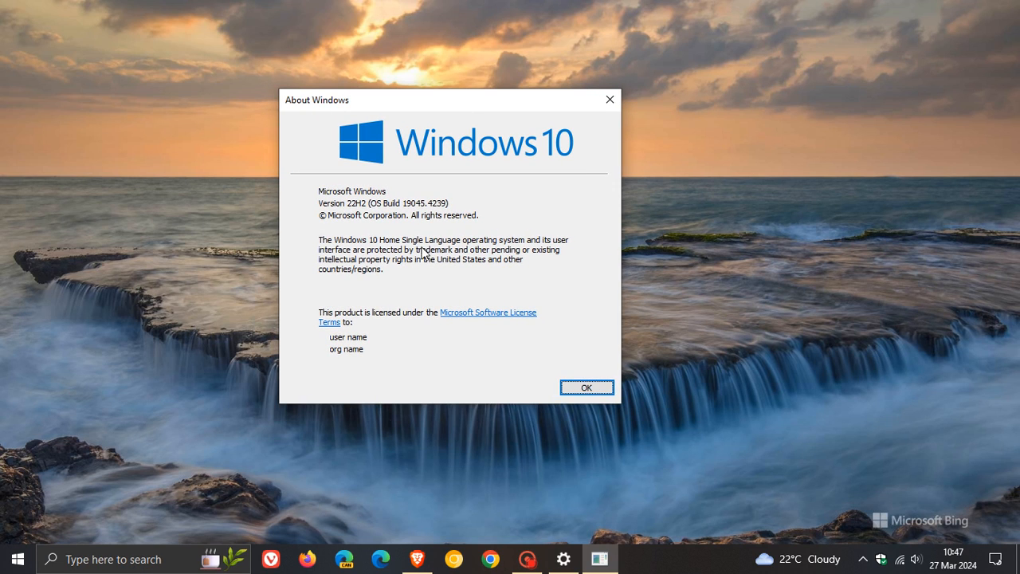
mouse_move(458, 201)
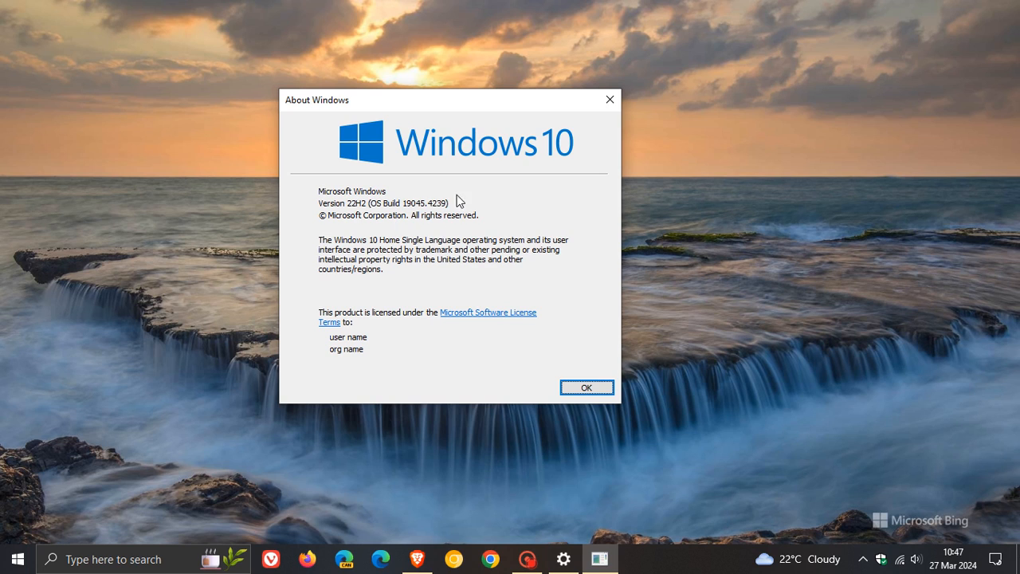
mouse_move(401, 224)
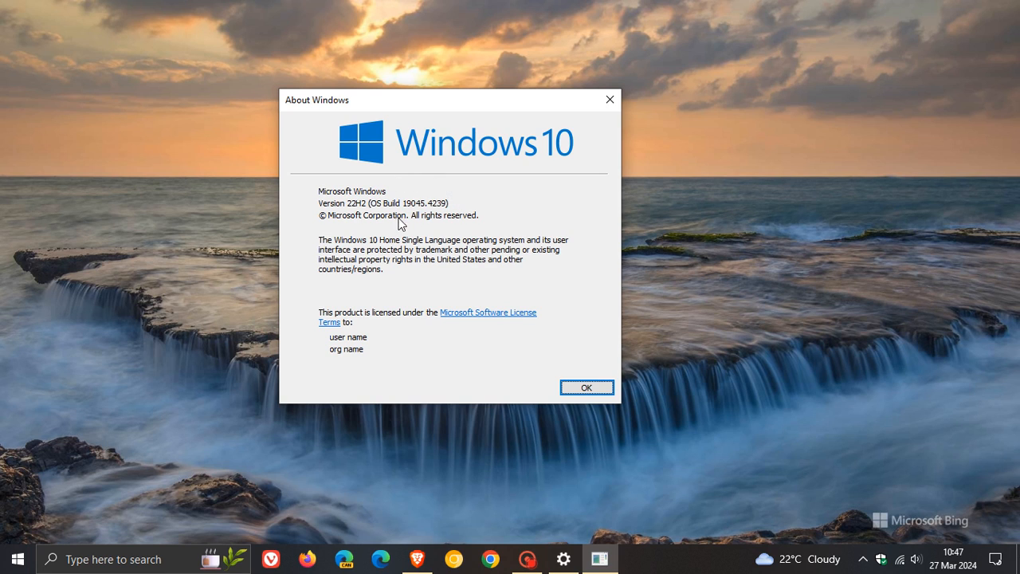
mouse_move(491, 217)
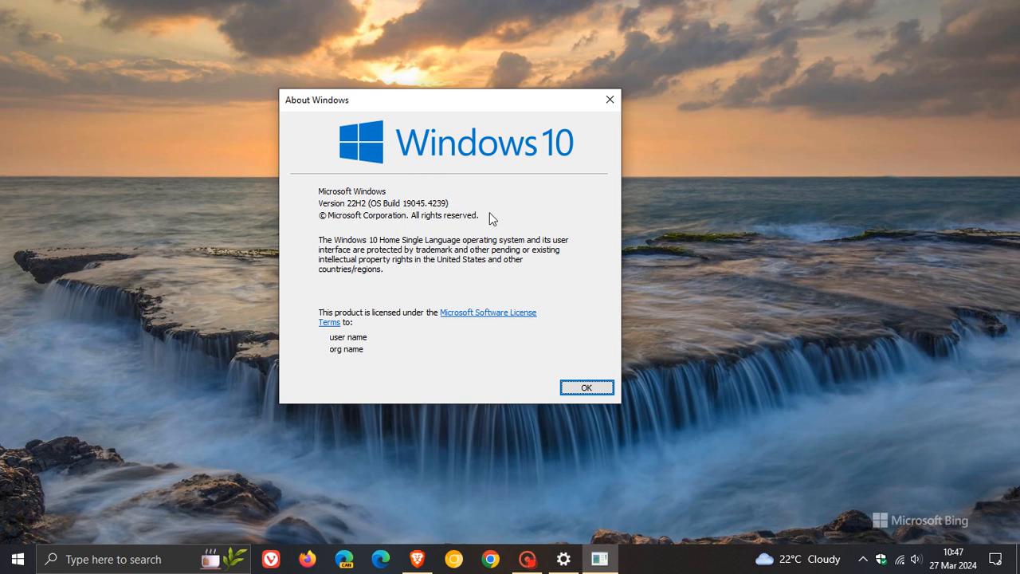
click(587, 388)
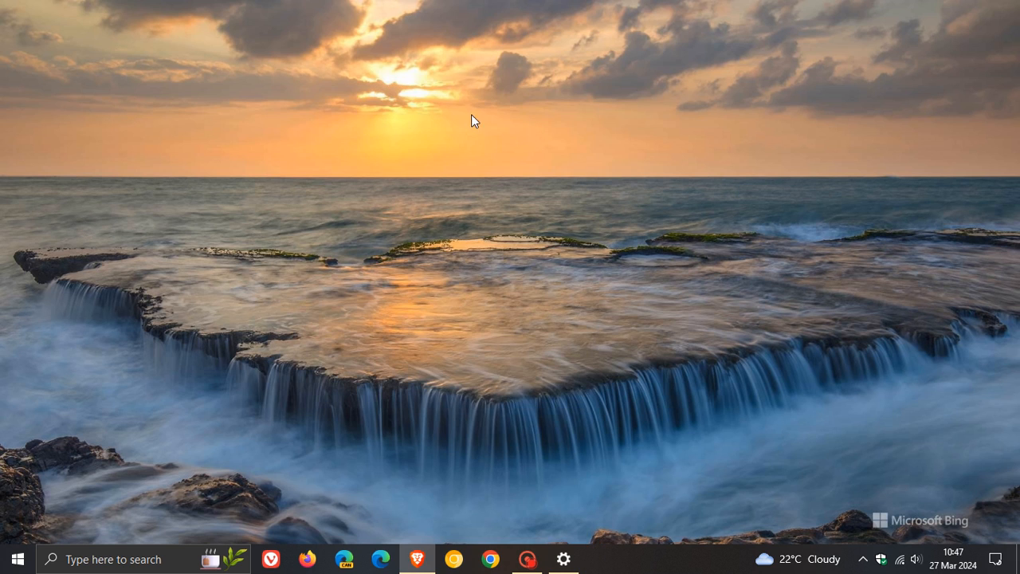
mouse_move(532, 144)
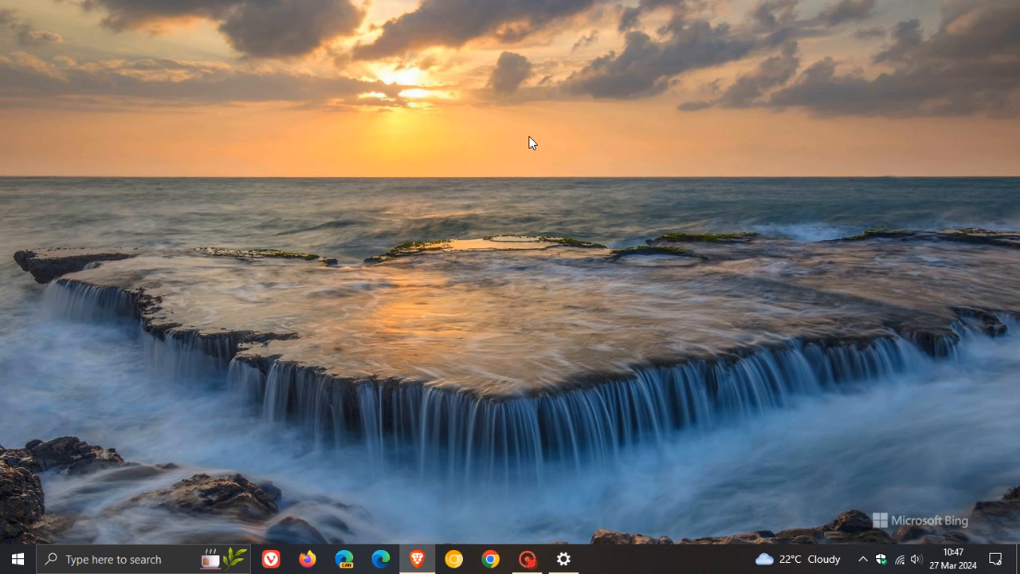